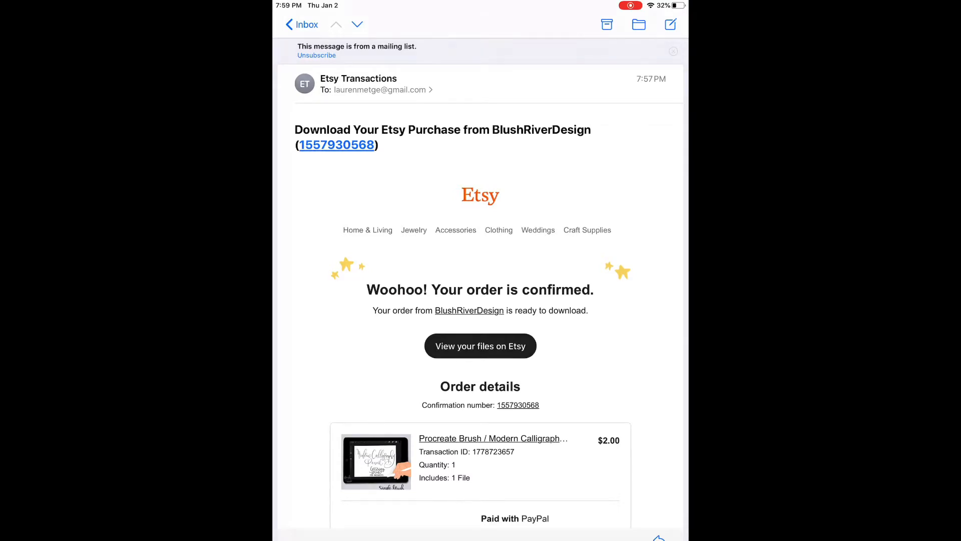
Step: Follow the 'View your files on Etsy' link from the order confirmation email
scroll("down", 3)
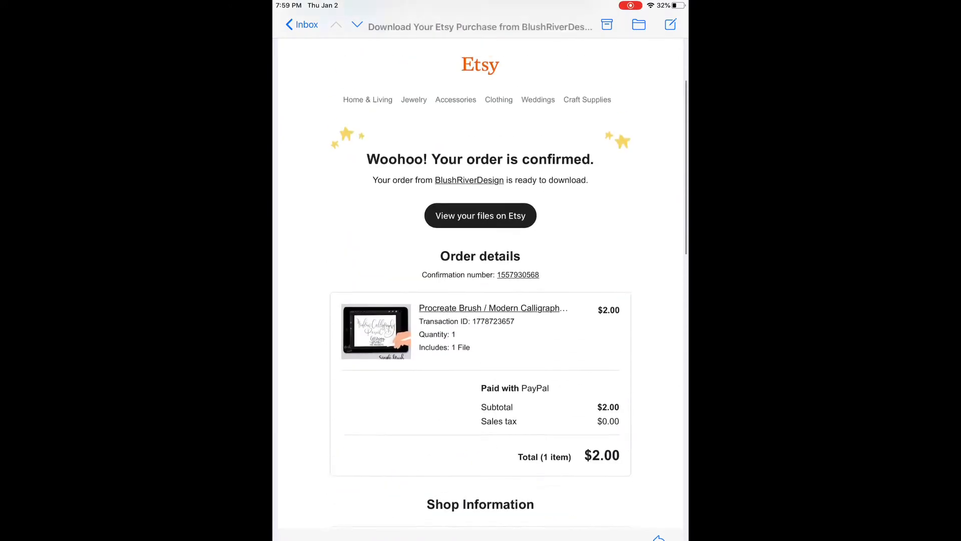
left_click(481, 215)
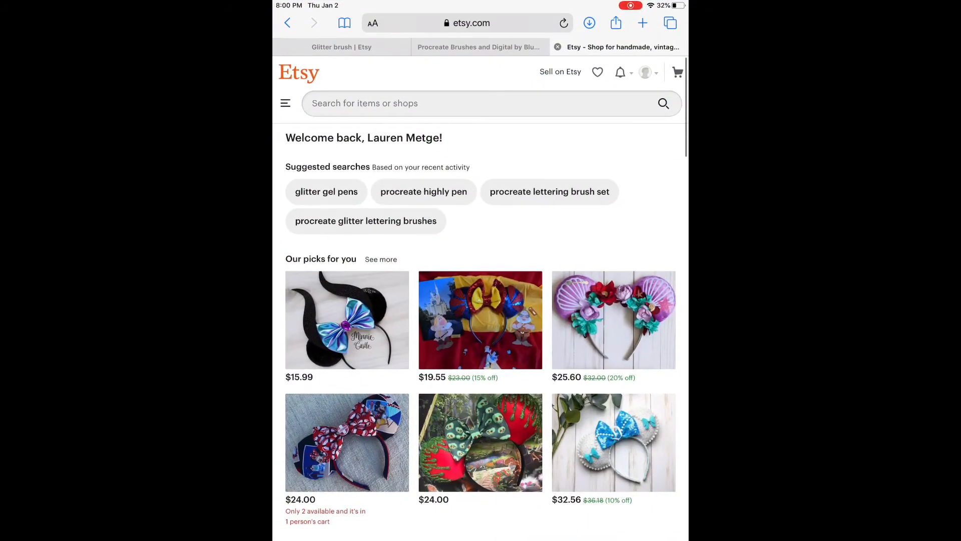
Step: Go to the Etsy account's Purchases and reviews page listing the calligraphy pencil order
left_click(467, 22)
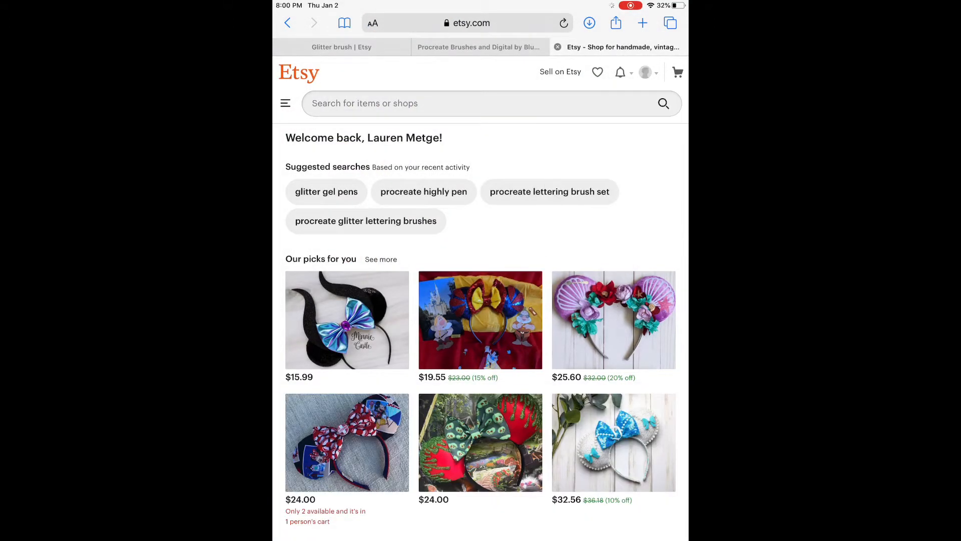
left_click(645, 72)
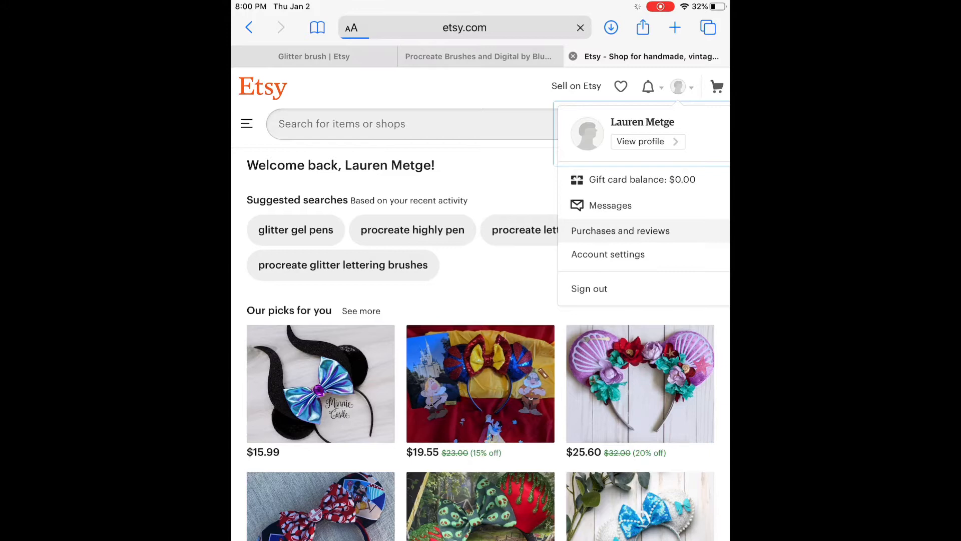
left_click(621, 231)
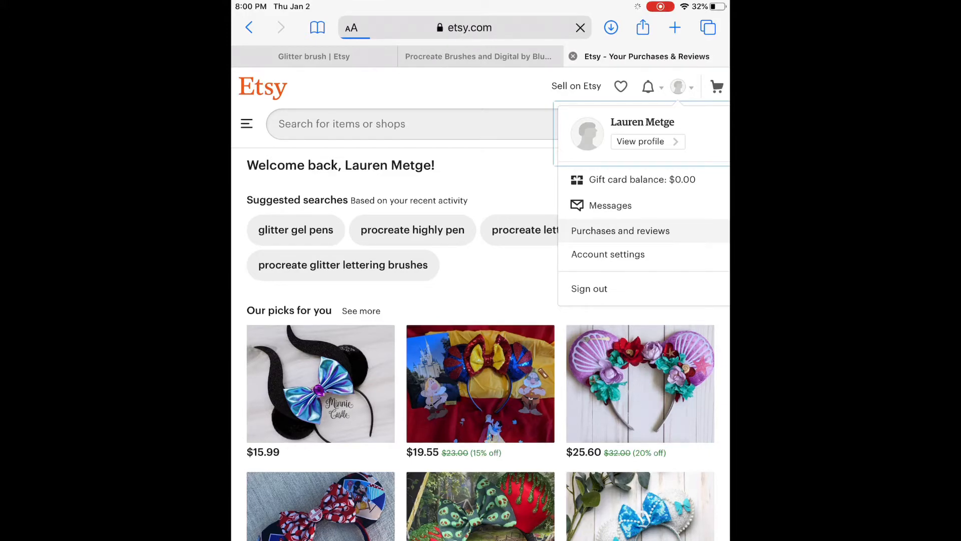
left_click(621, 230)
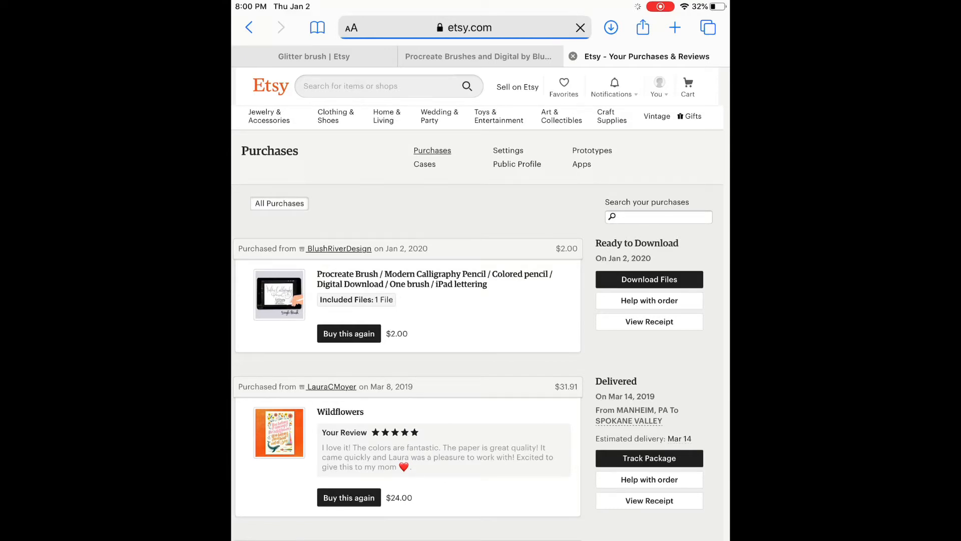
Step: Download the brd-modern_calligraphy_pencil.brush file from the order, then return to the home screen
left_click(649, 280)
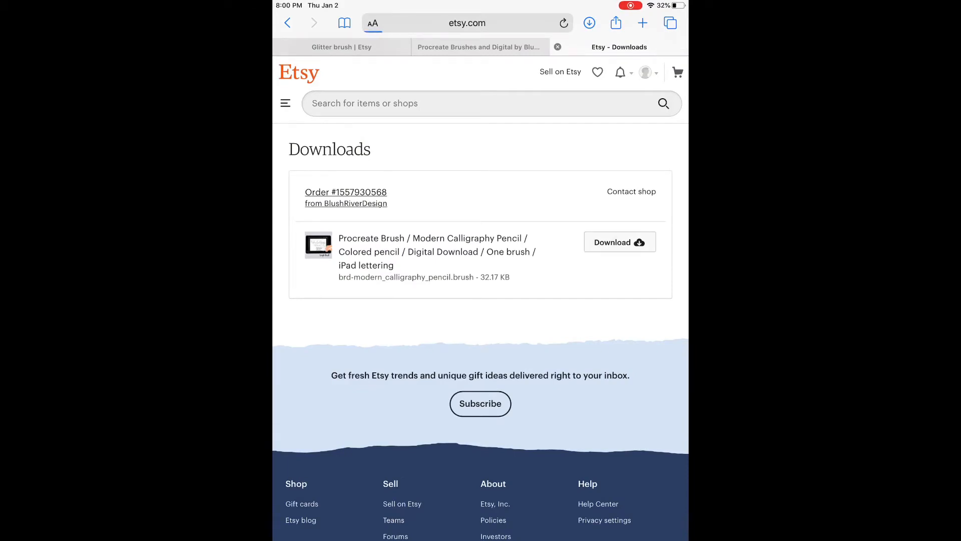
left_click(619, 241)
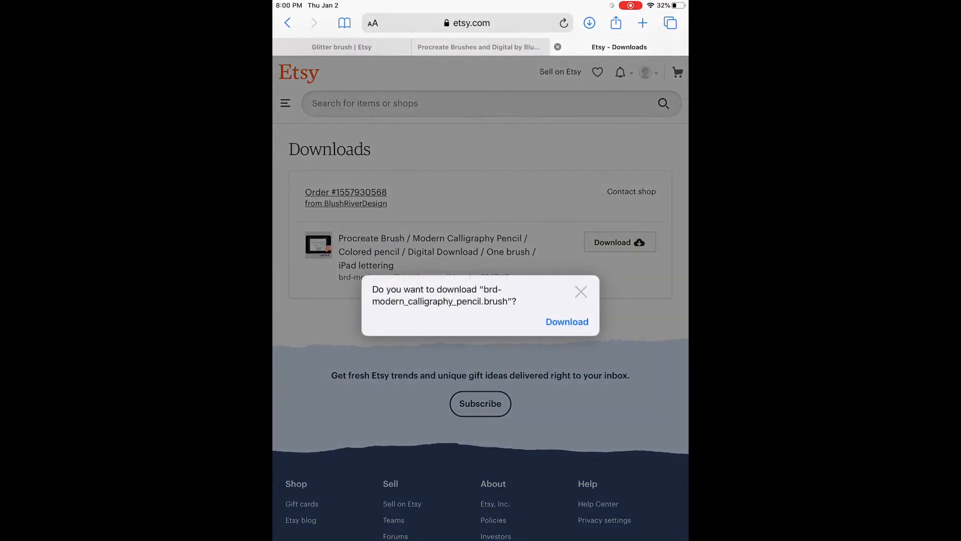
left_click(566, 321)
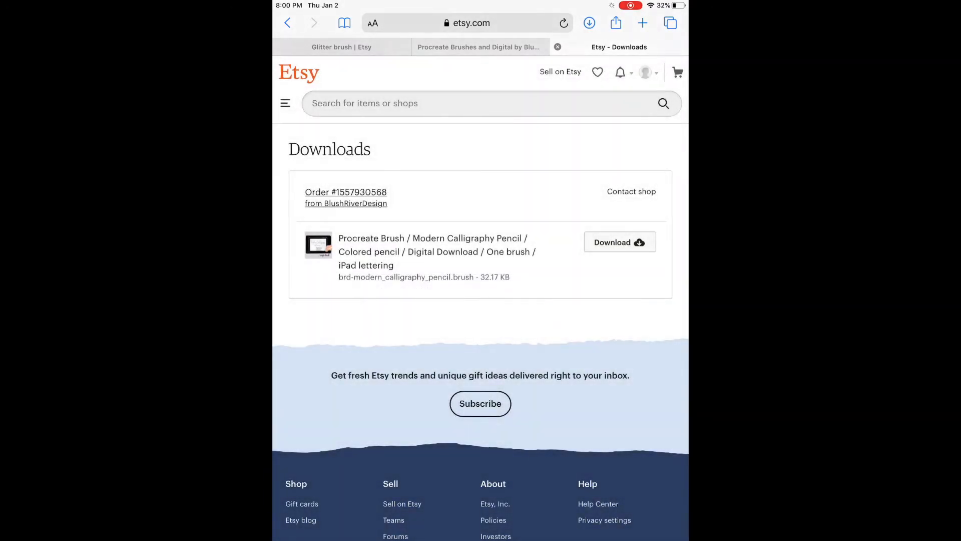
key("home")
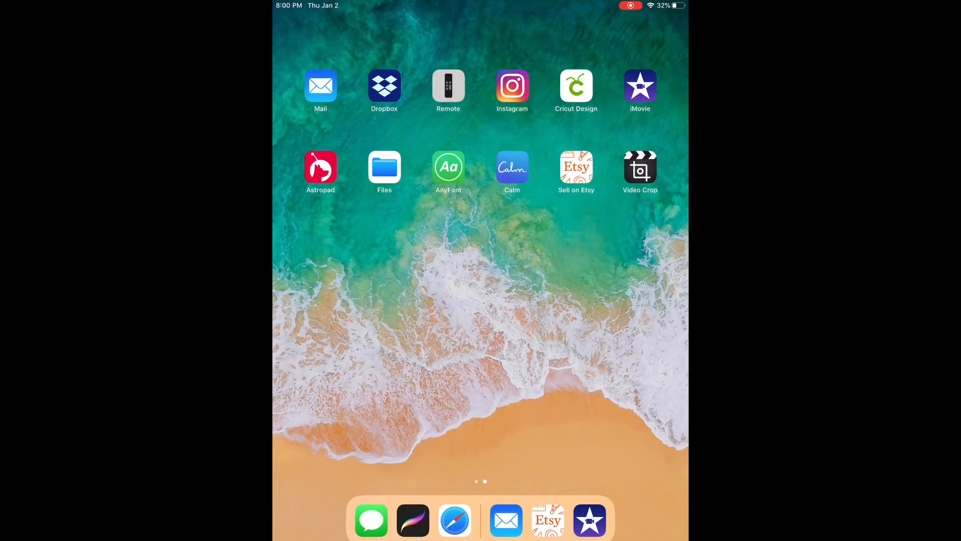
Step: Browse to the Downloads folder in iCloud Drive from the Files app
left_click(385, 167)
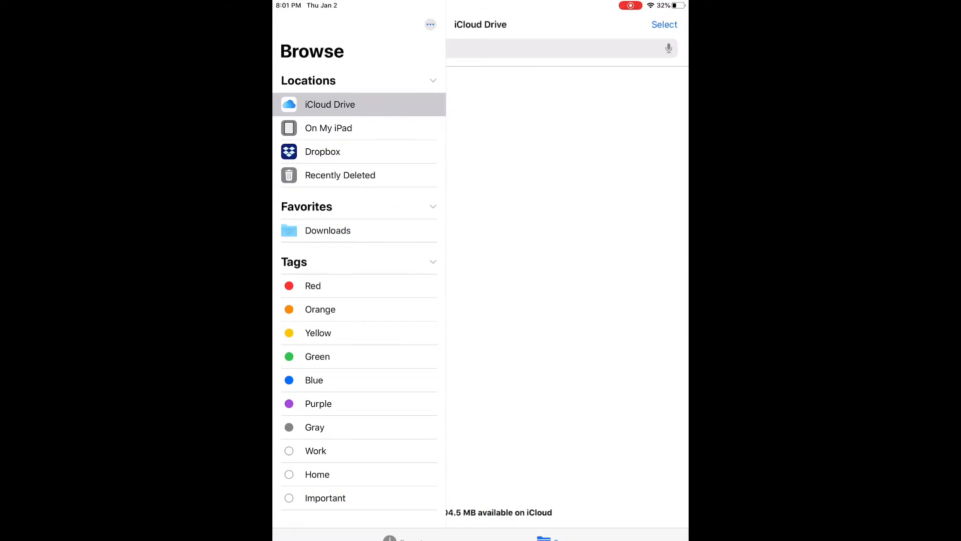
left_click(329, 104)
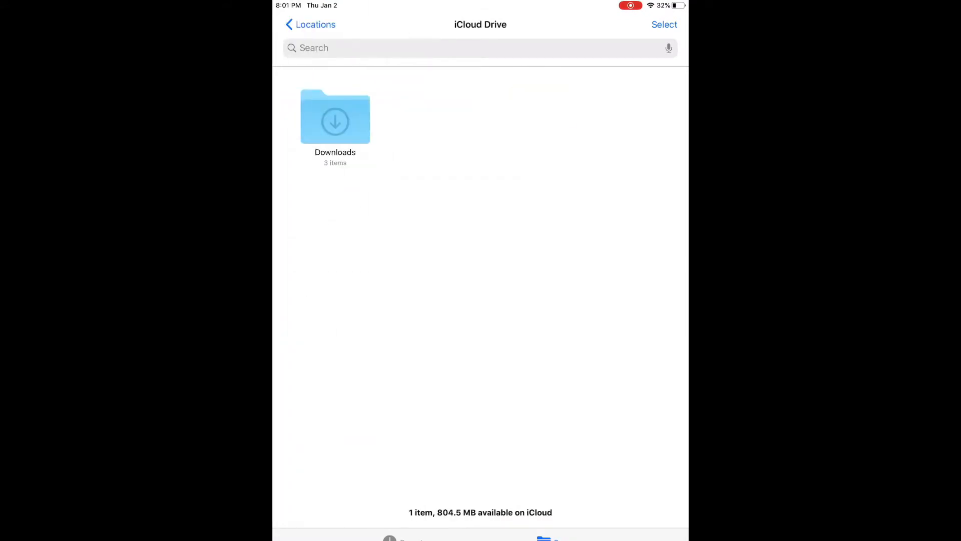
double_click(334, 117)
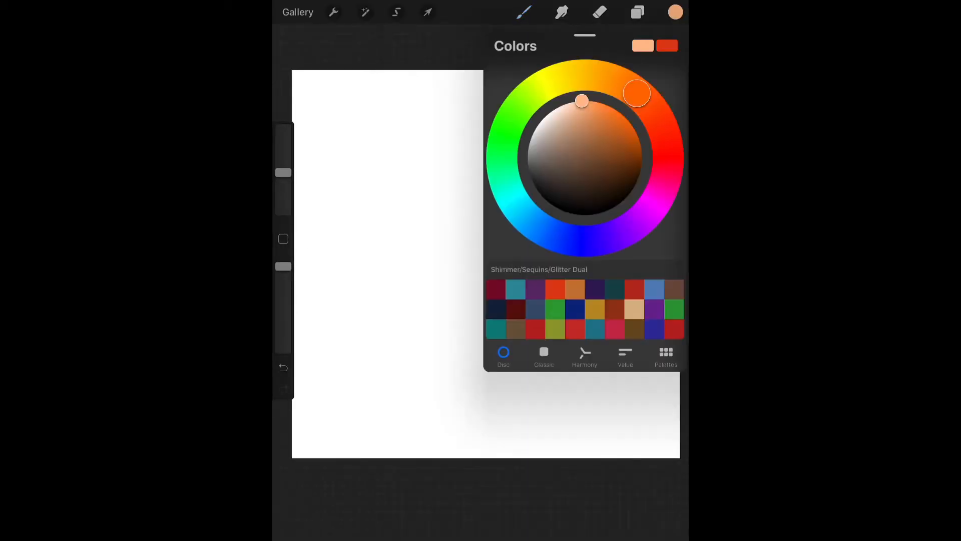
Step: Check the BRD-Modern Calligraphy Pencil in the brush library and dismiss the Group Selected notice
left_click(521, 13)
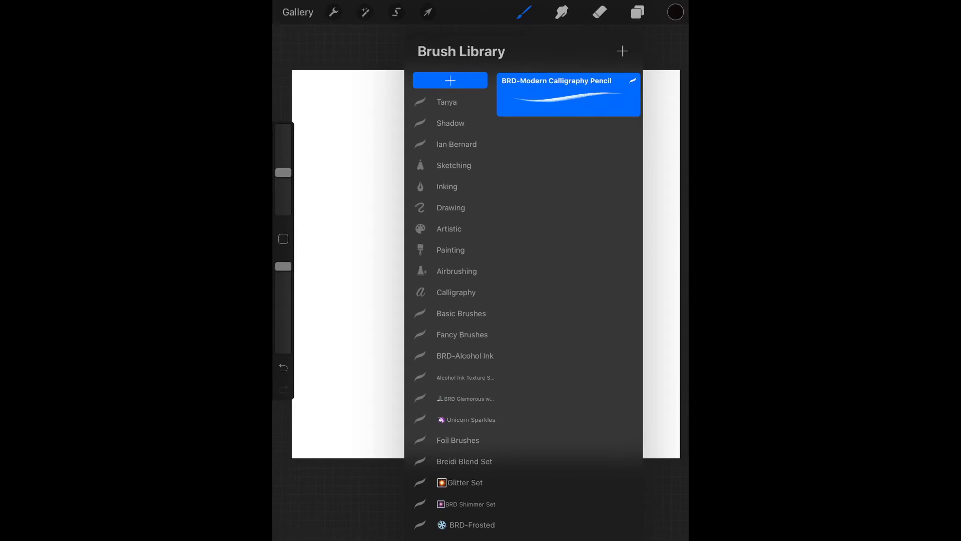
scroll("down", 3)
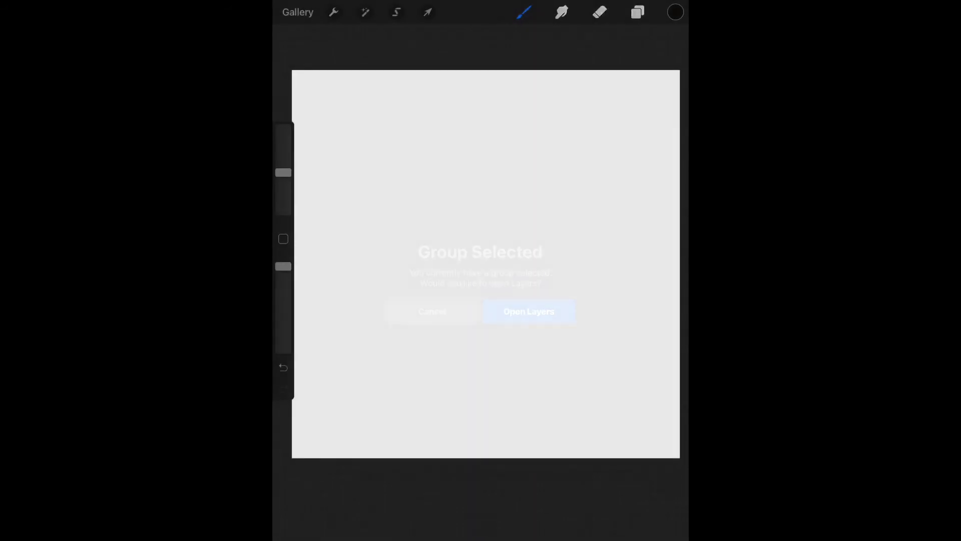
left_click(673, 11)
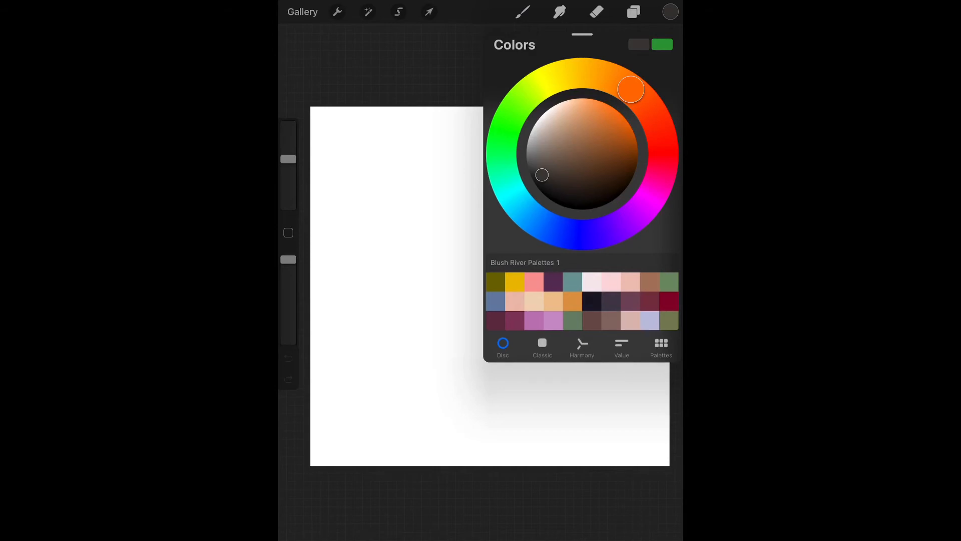
Step: Browse the full saved palette list, leaving Blush River Palettes 1 as default
left_click(541, 348)
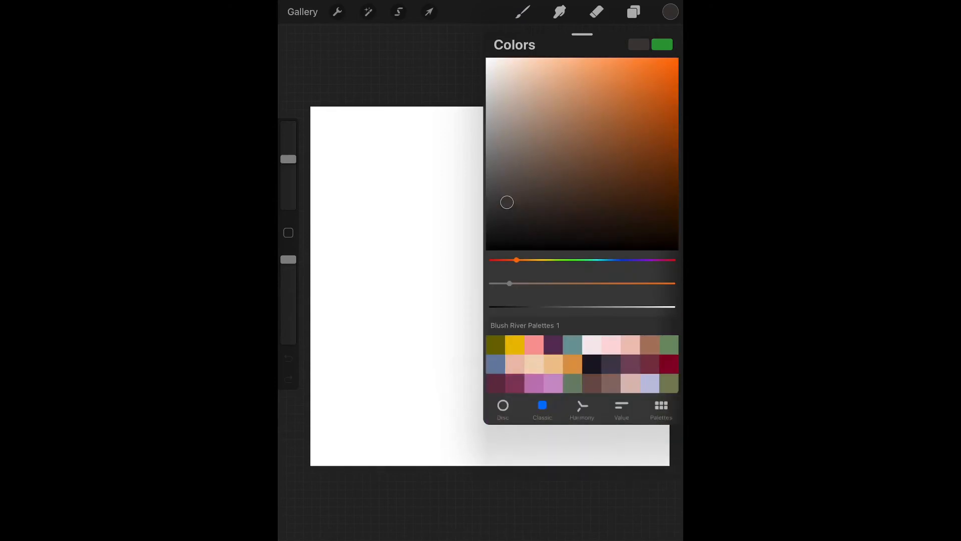
left_click(581, 407)
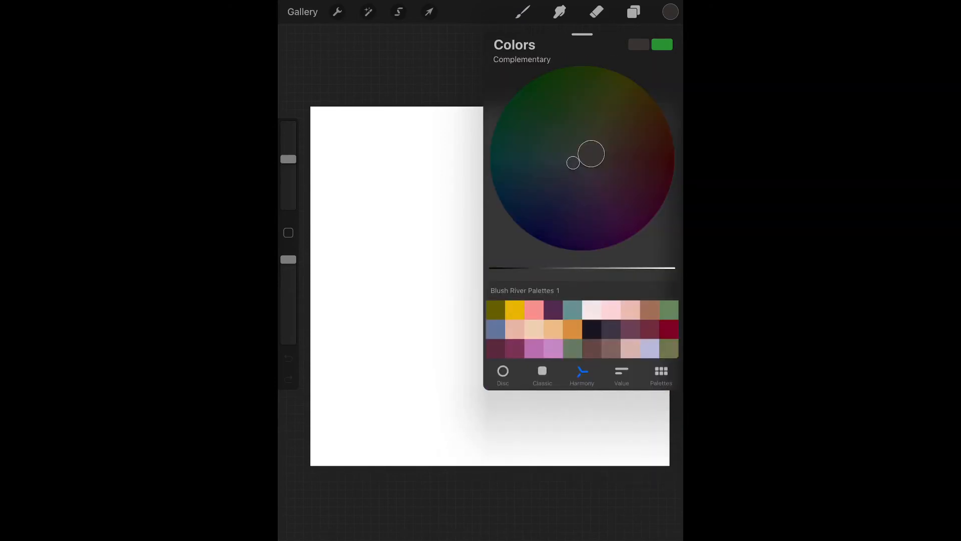
left_click(660, 376)
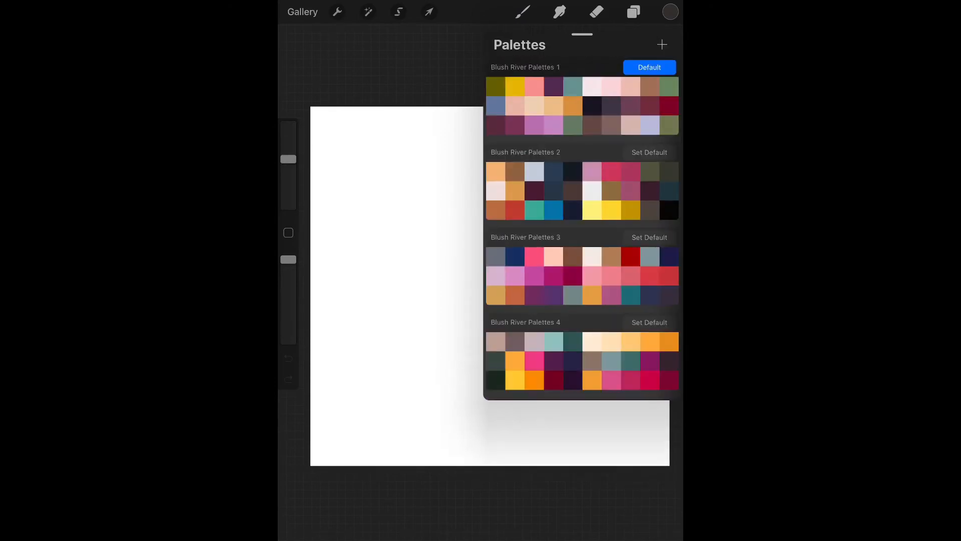
scroll("down", 3)
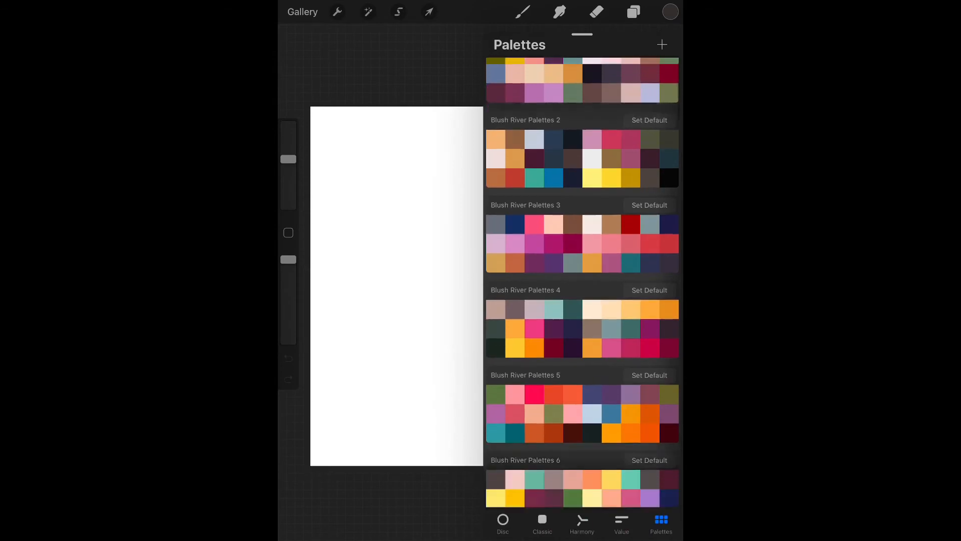
scroll("down", 3)
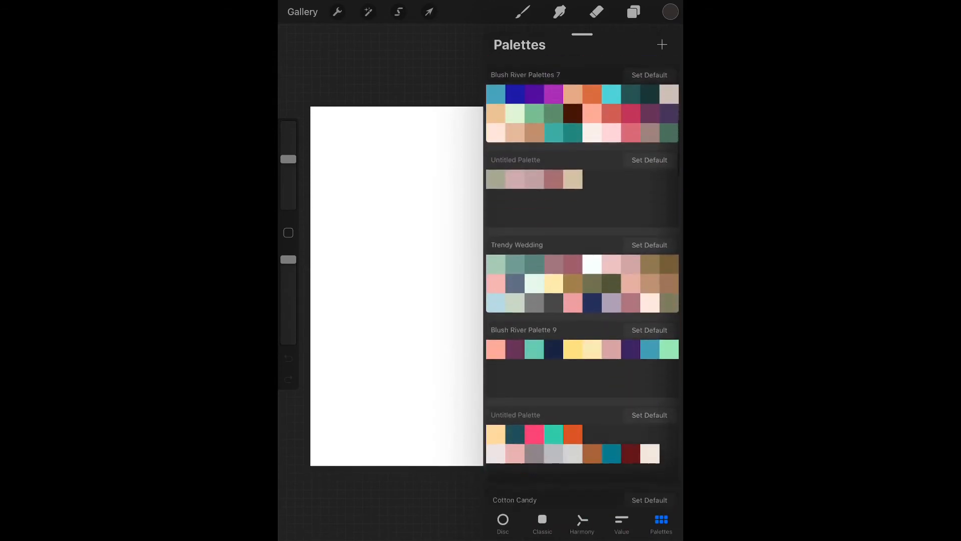
scroll("down", 3)
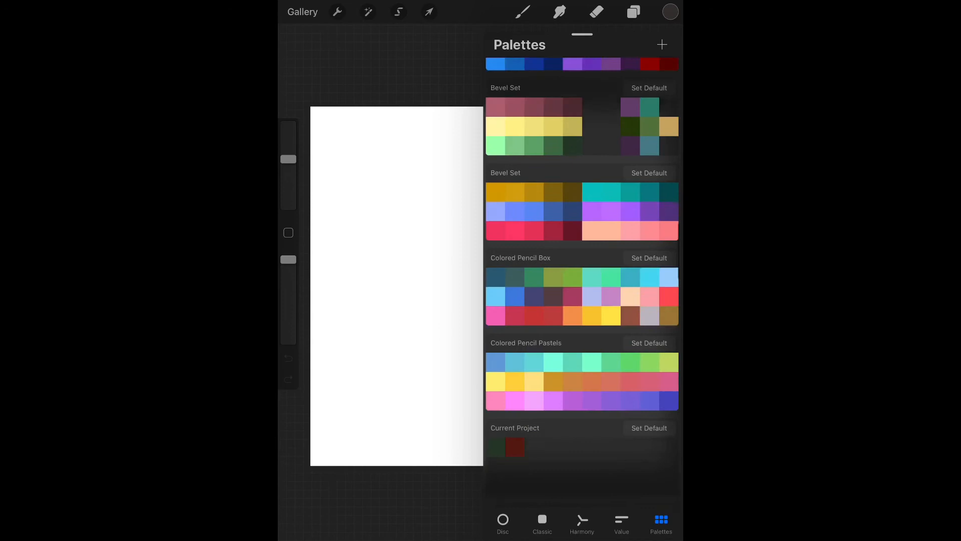
scroll("down", 3)
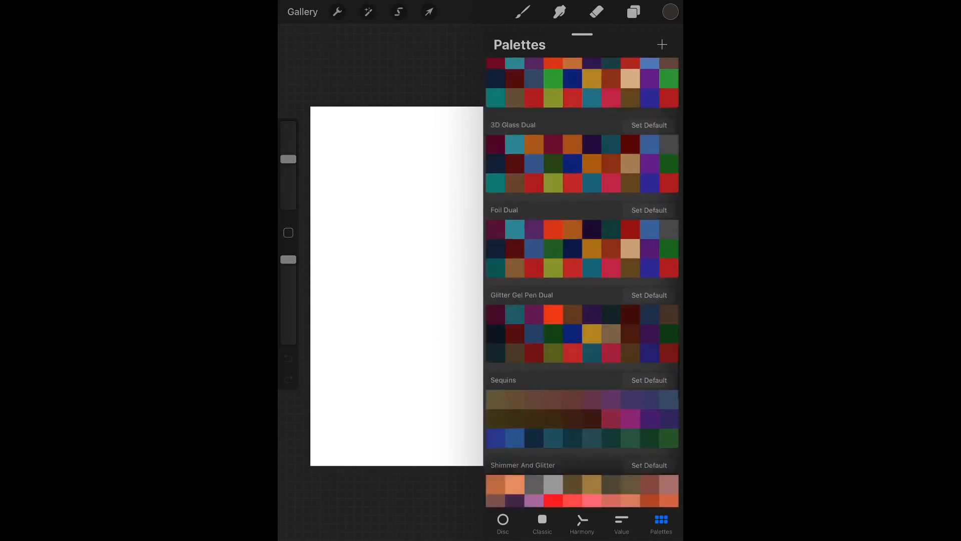
scroll("down", 3)
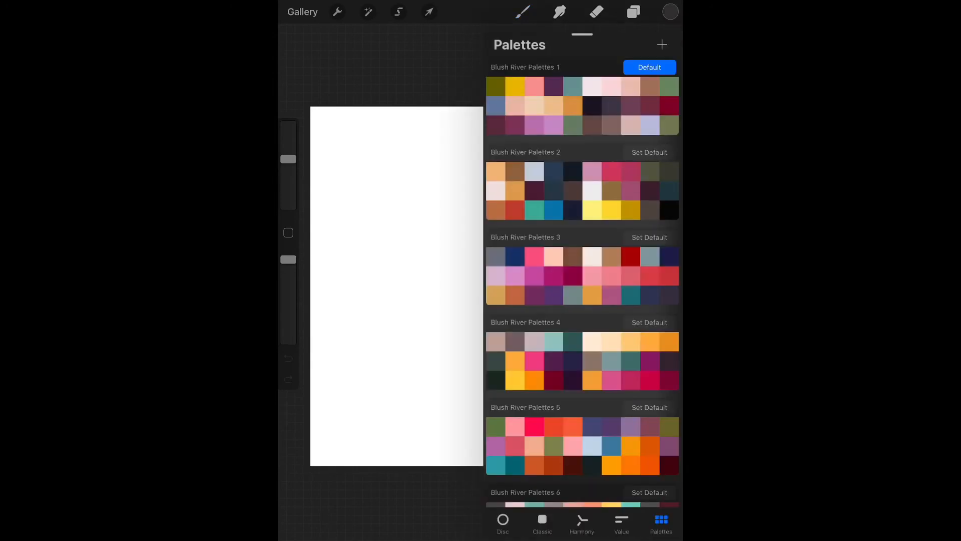
Step: Make Blush River Palettes 2 the default palette
left_click(649, 152)
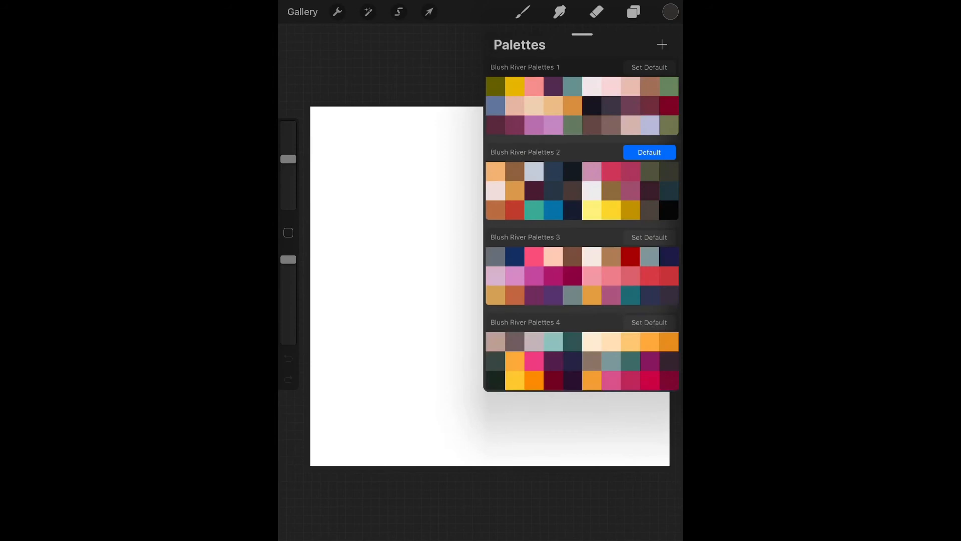
scroll("down", 3)
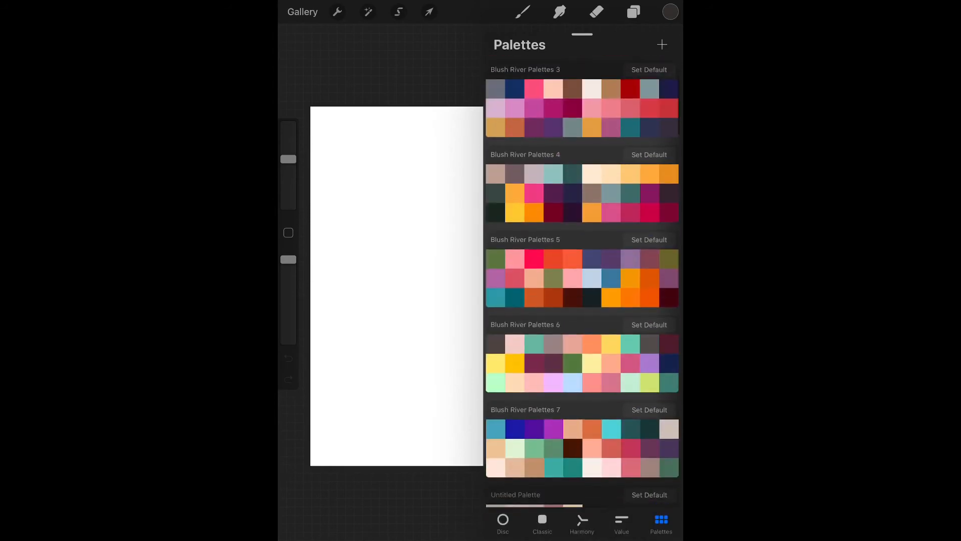
scroll("down", 3)
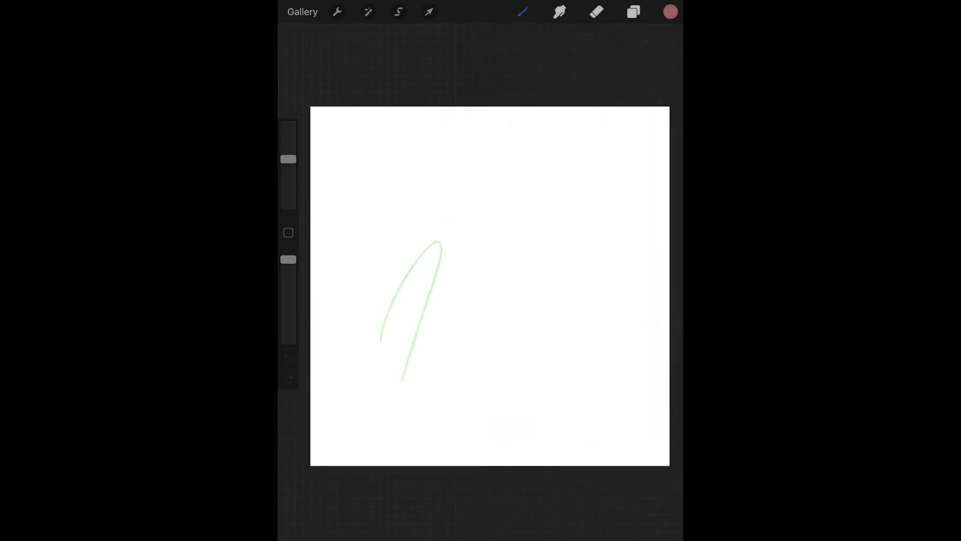
Step: Select the BRD - Dual Glitter Gel Pen from the brush library and clear the test marks
left_click(523, 14)
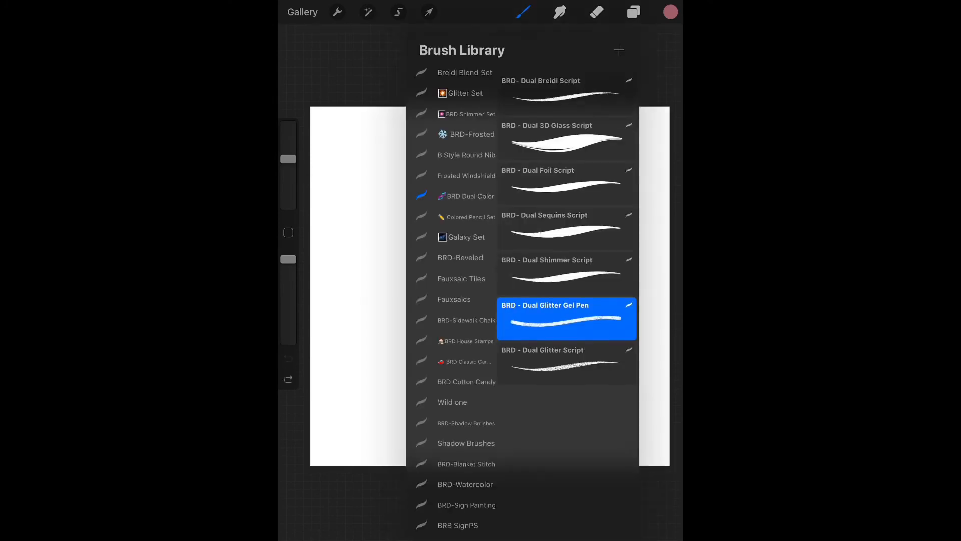
scroll("down", 3)
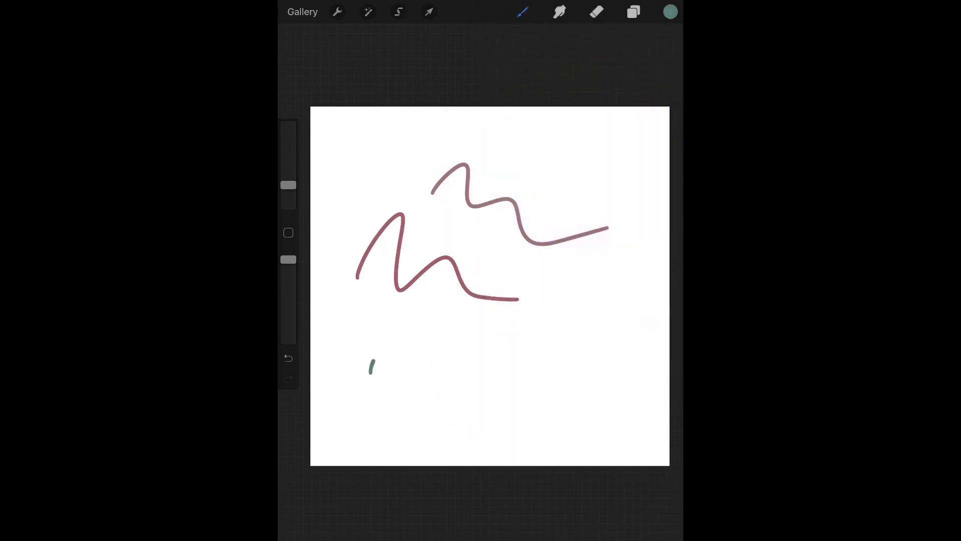
left_click(632, 12)
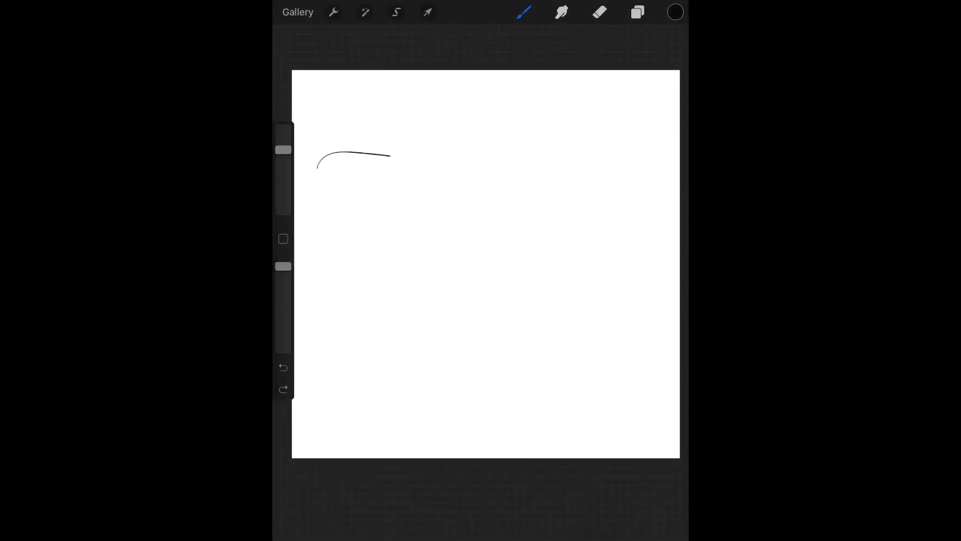
Step: Hand-letter 'Thank' in black script and begin the y of 'you' beneath it
left_click_drag(380, 141, 378, 214)
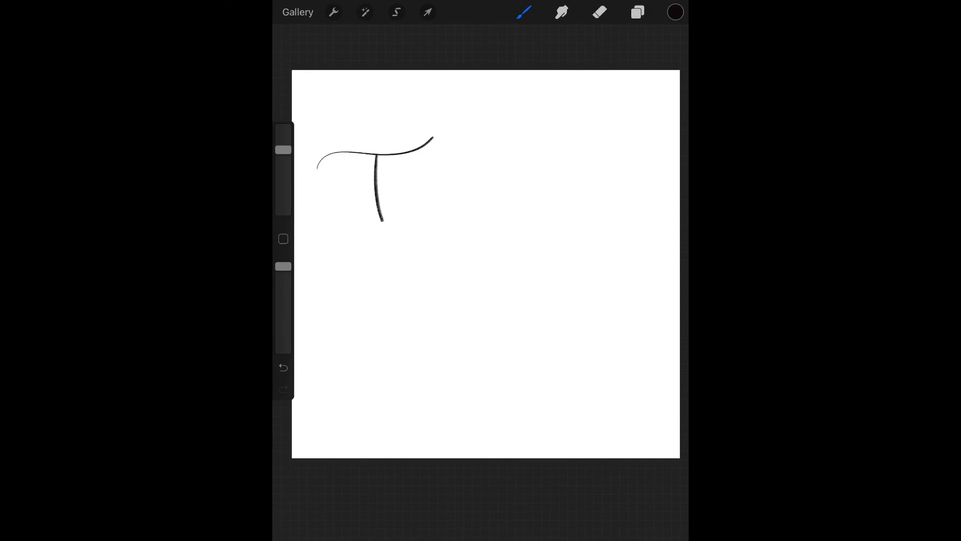
left_click_drag(395, 159, 405, 202)
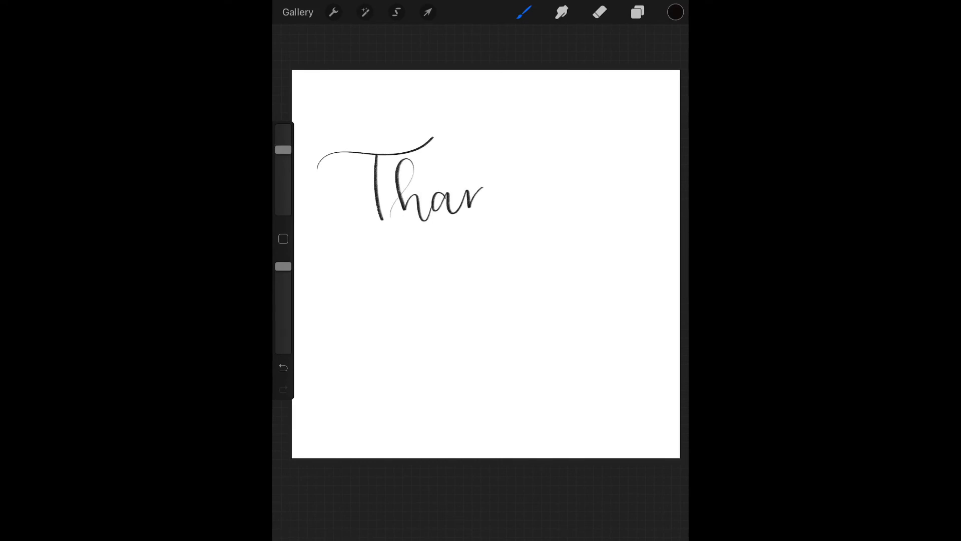
left_click_drag(485, 196, 430, 324)
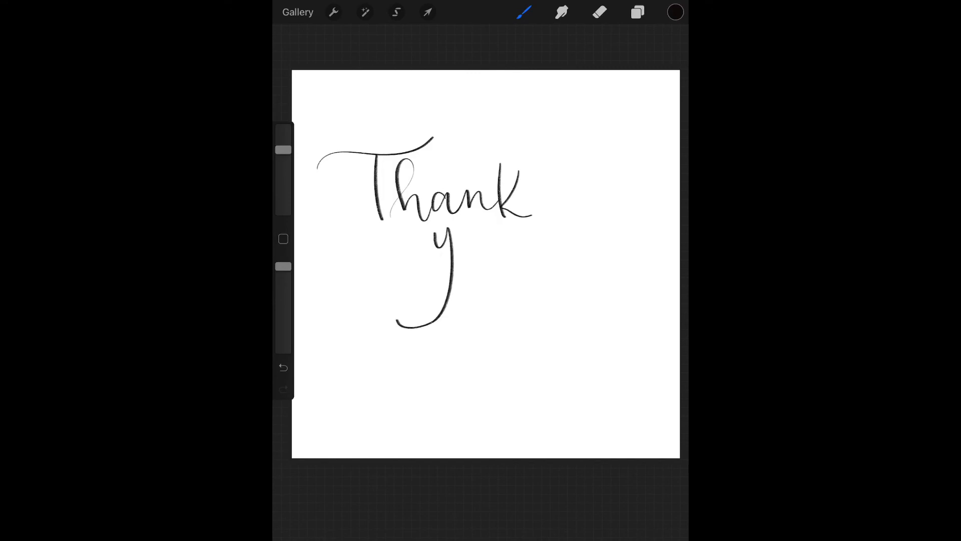